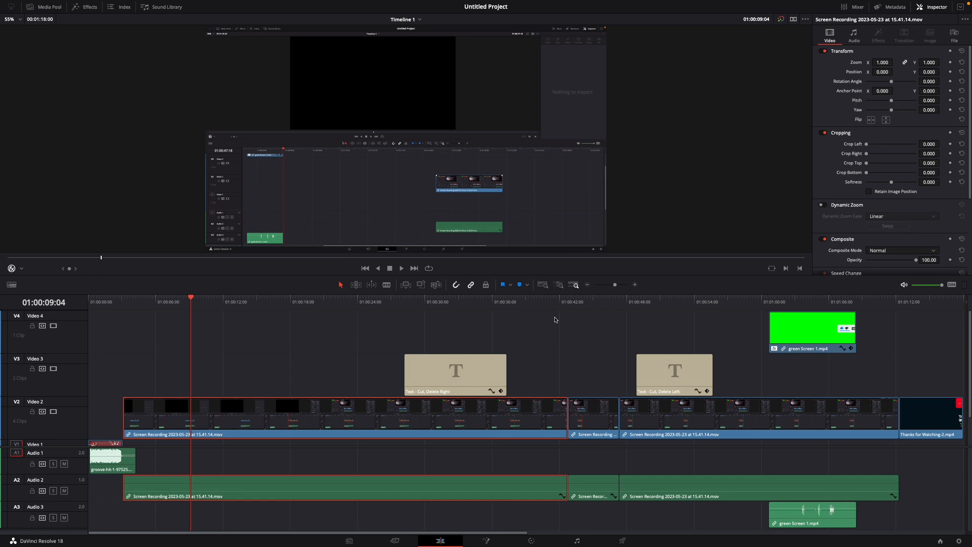
mouse_move(522, 401)
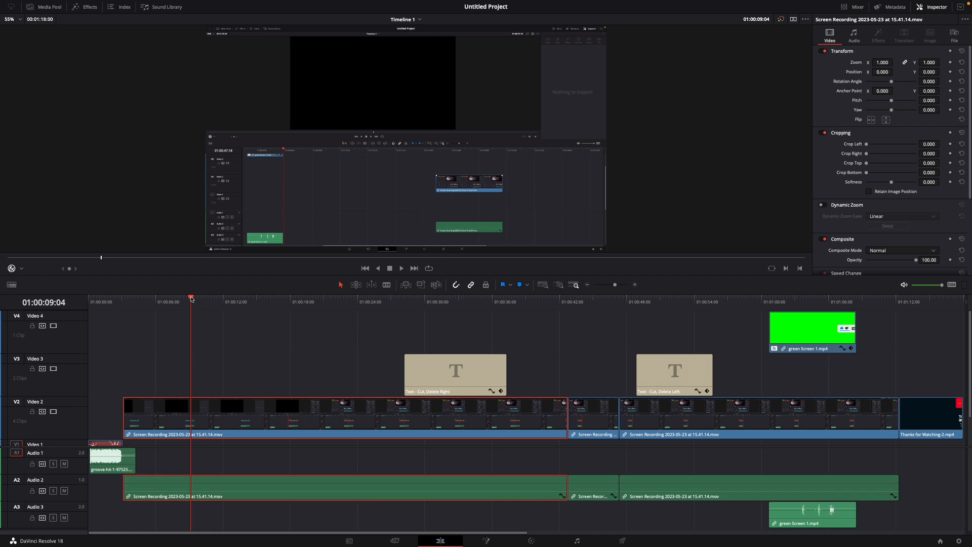
mouse_move(278, 314)
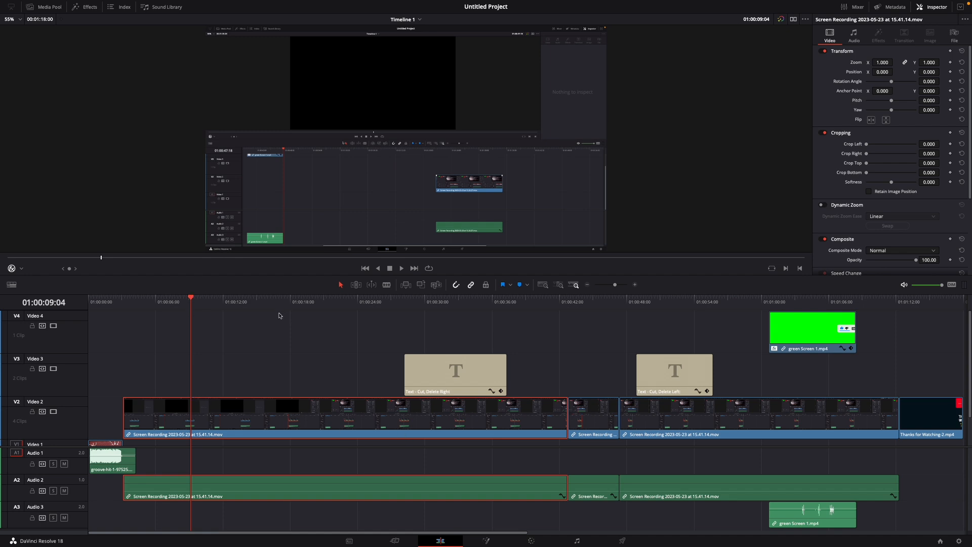
mouse_move(97, 326)
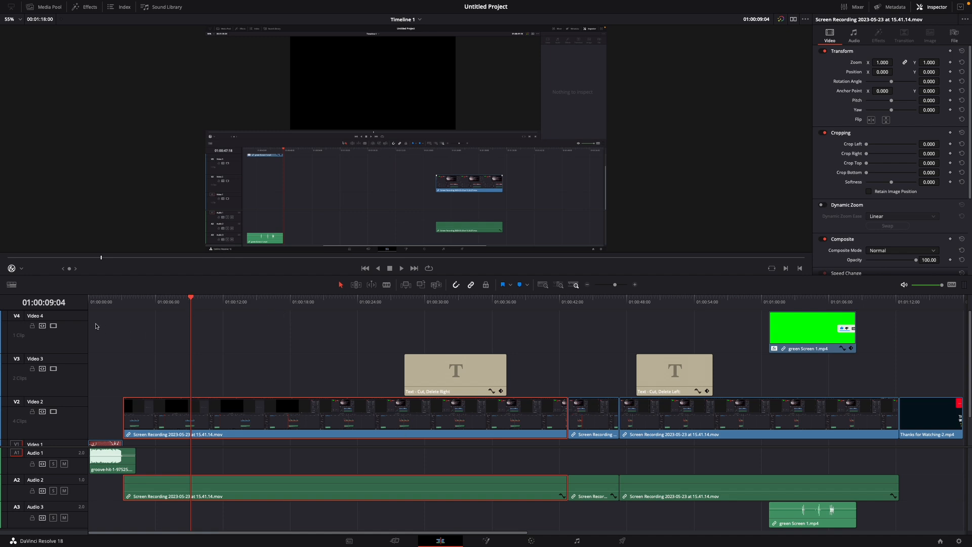
Play forward with L, advancing the playhead from 01:00:09:04 to about 01:00:14:21.
key("l")
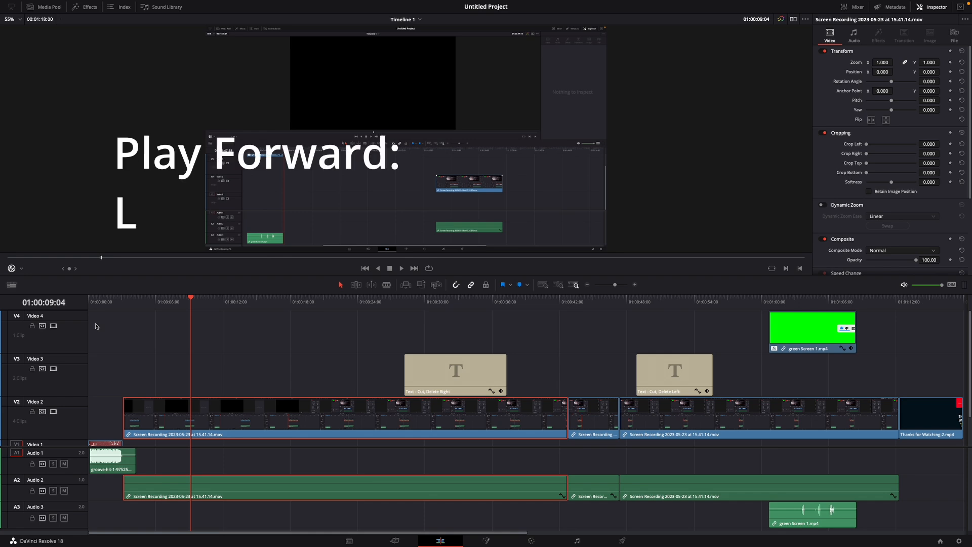
key("L")
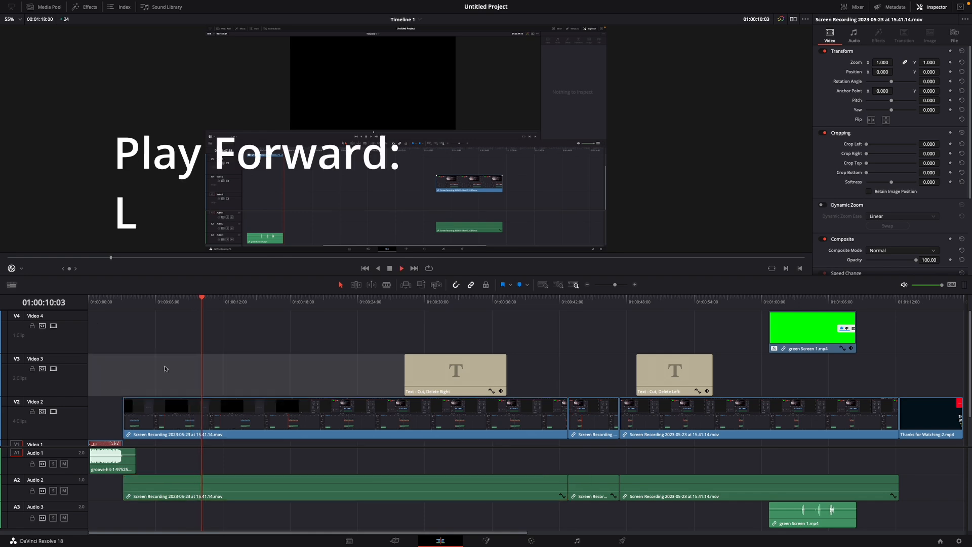
key("l")
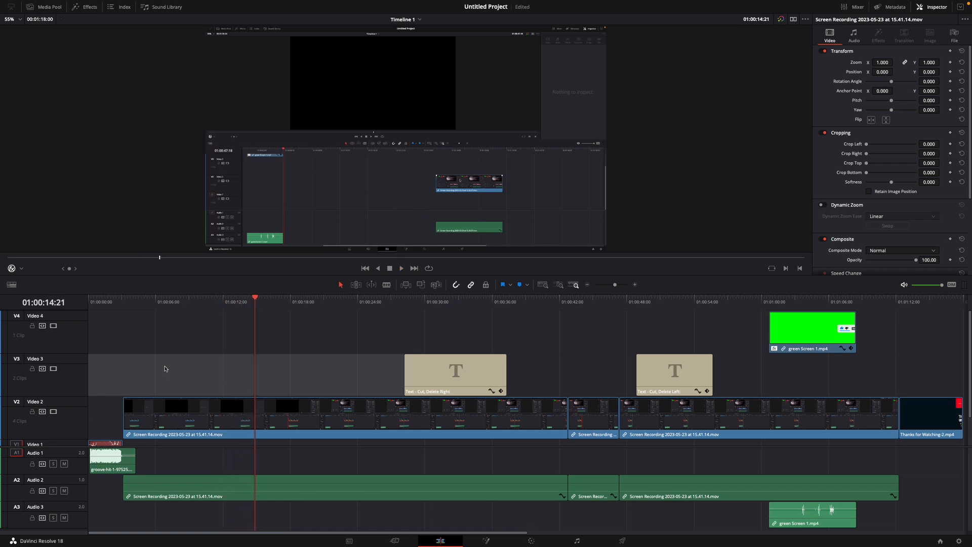
Play backwards with J, returning the playhead from 01:00:14:21 to 01:00:11:20.
key("j")
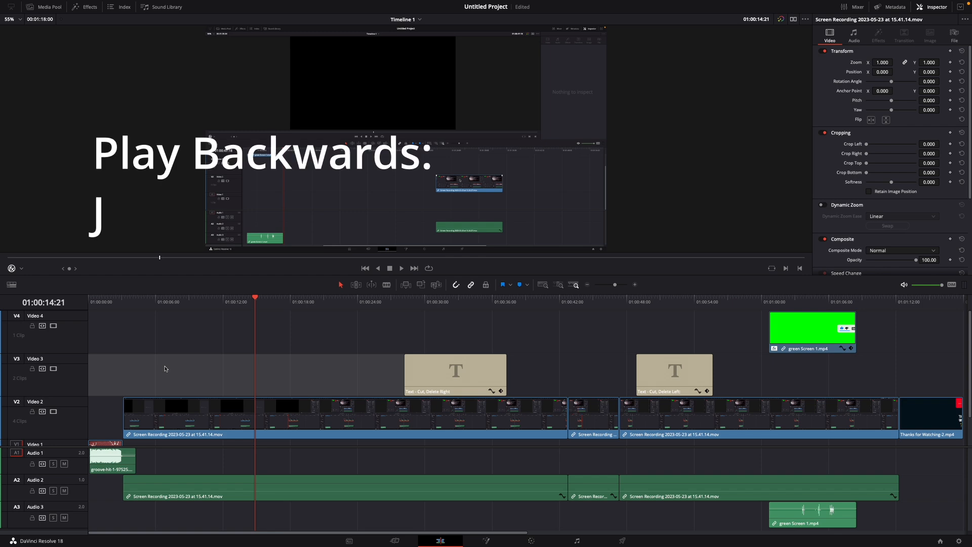
key("j")
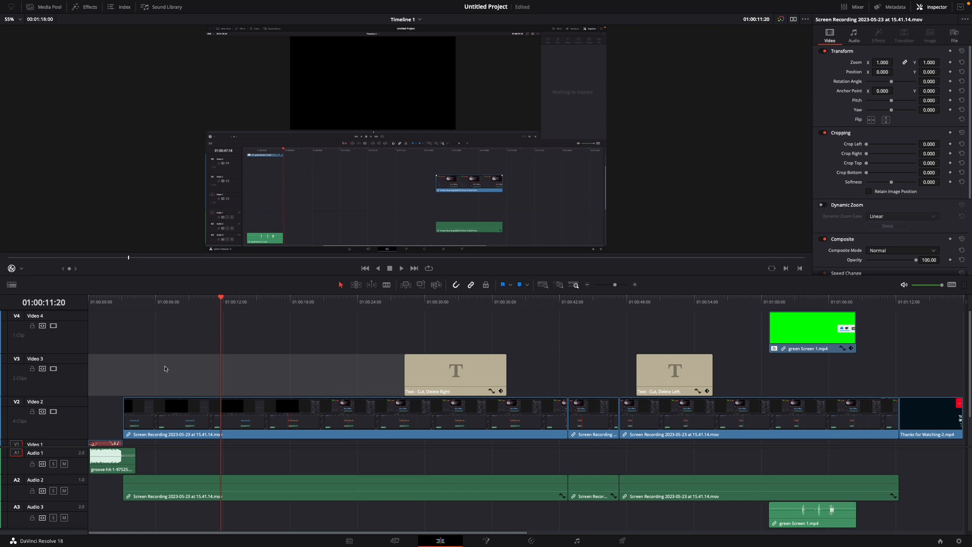
Focus the timeline and move the playhead back to 01:00:07:05.
left_click(401, 268)
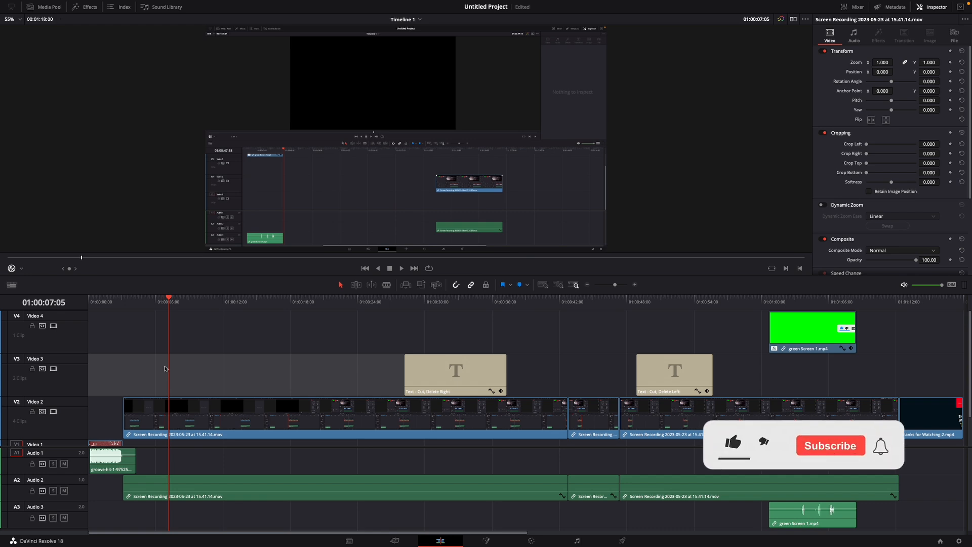
left_click(732, 441)
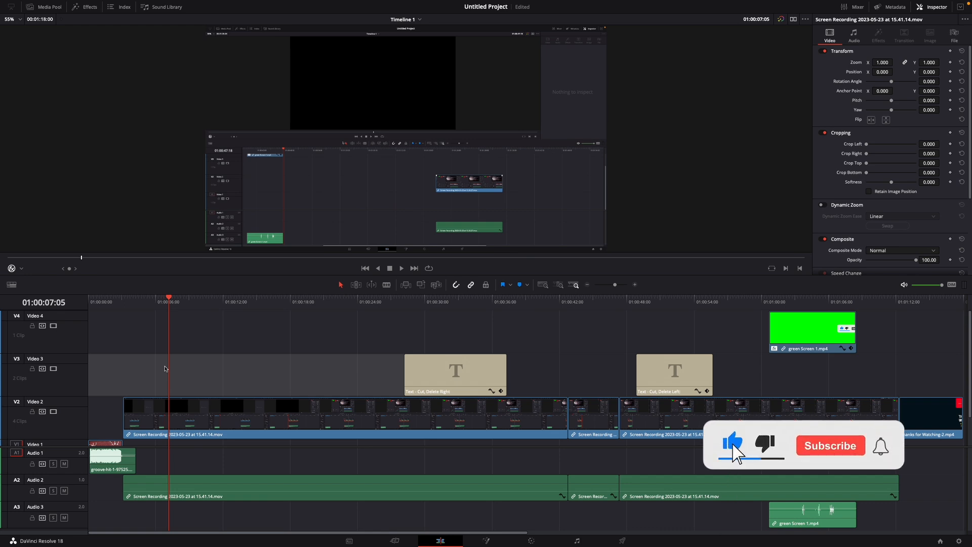
left_click(829, 444)
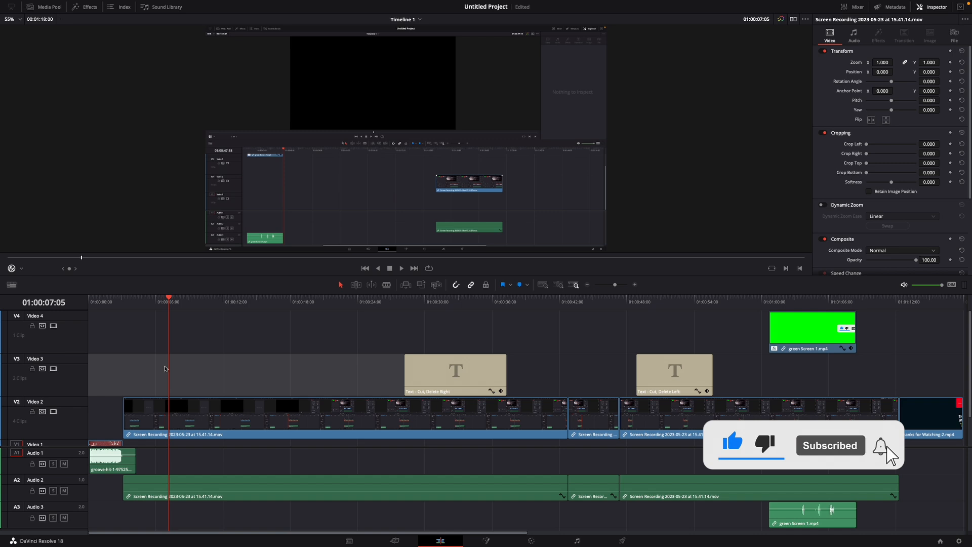